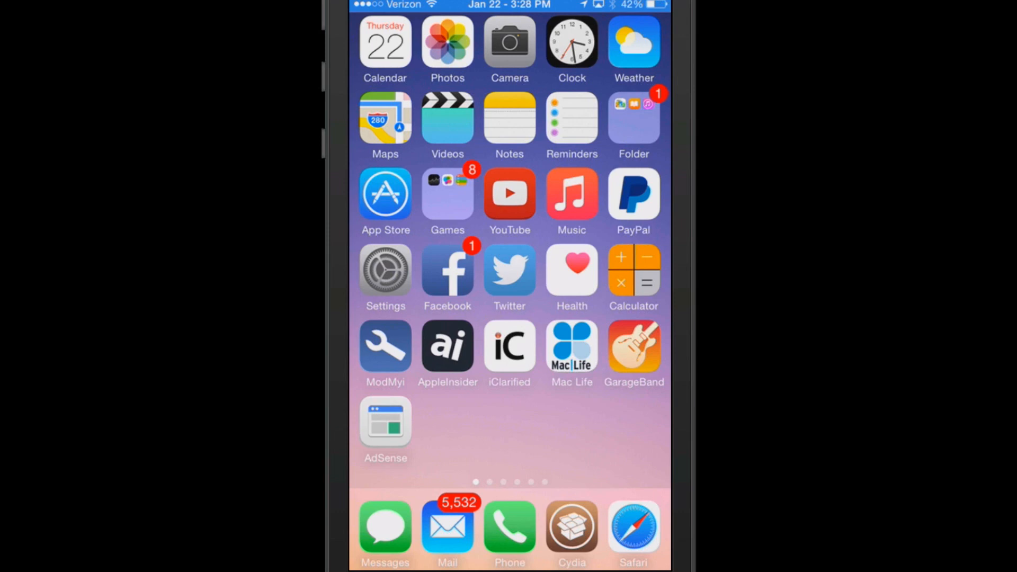
Step: Review the betterFiveIconDock and betterFiveColumnHomescreen package details in Cydia's Installed list
left_click(571, 525)
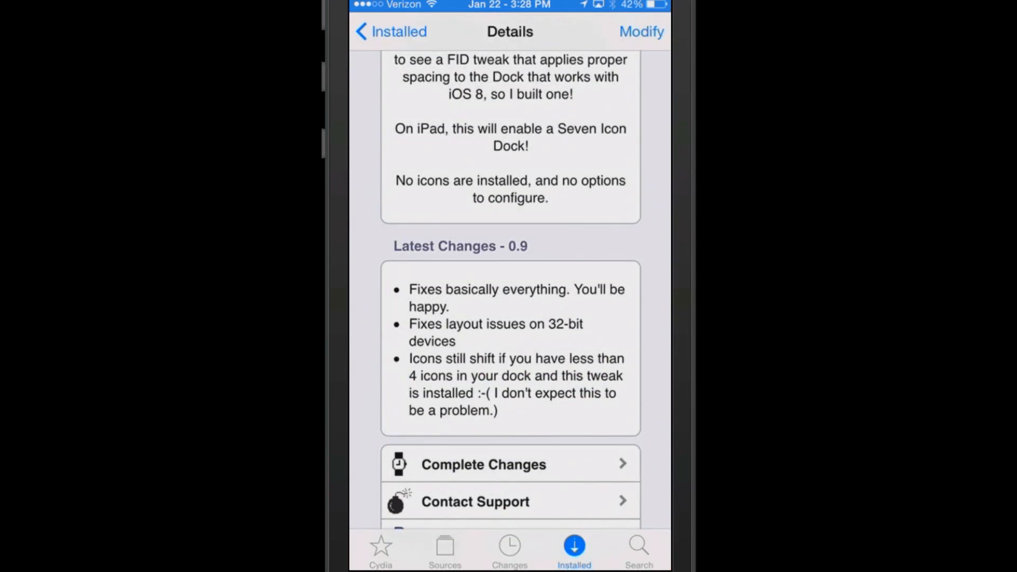
scroll("up", 3)
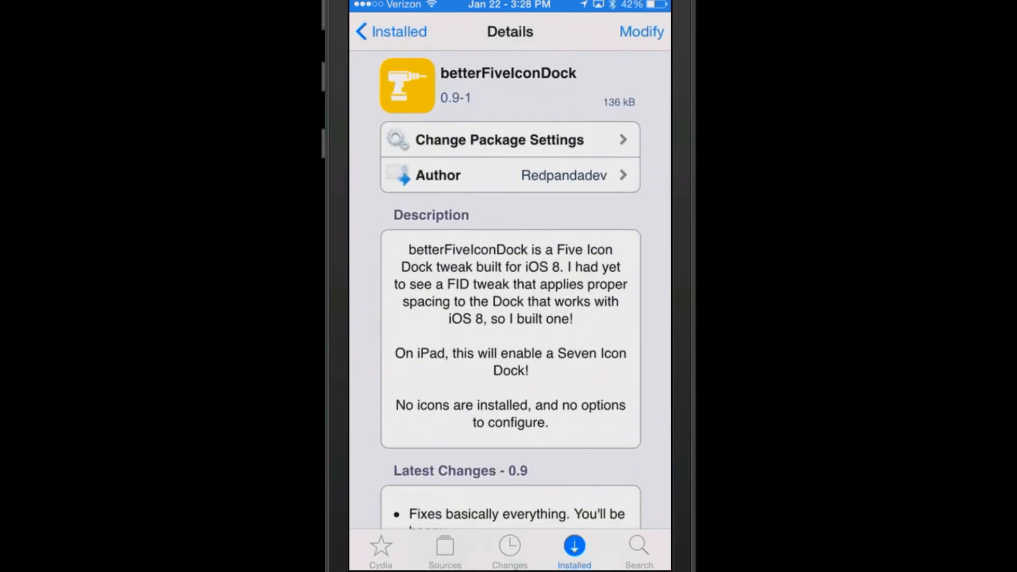
left_click(390, 32)
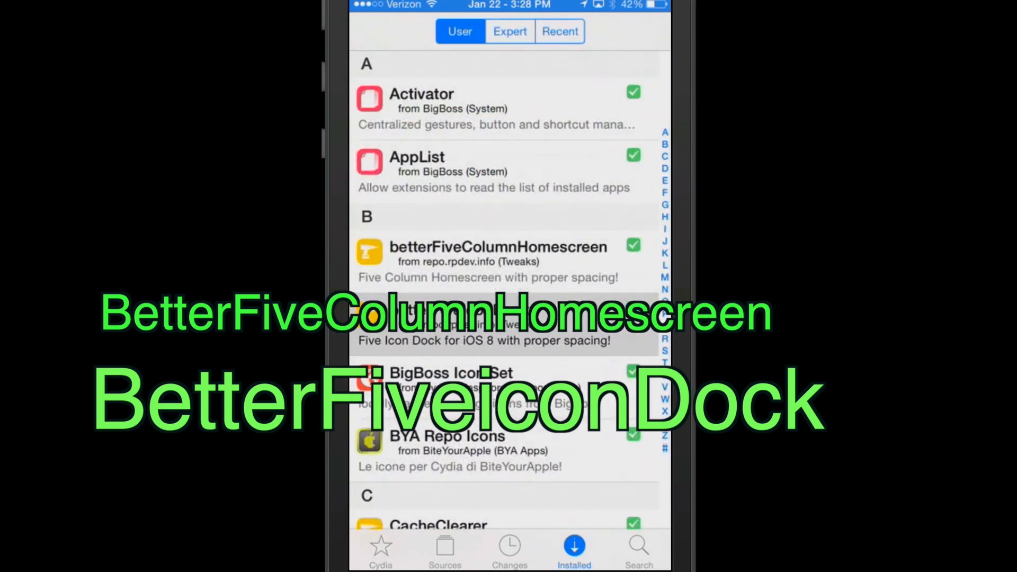
left_click(497, 260)
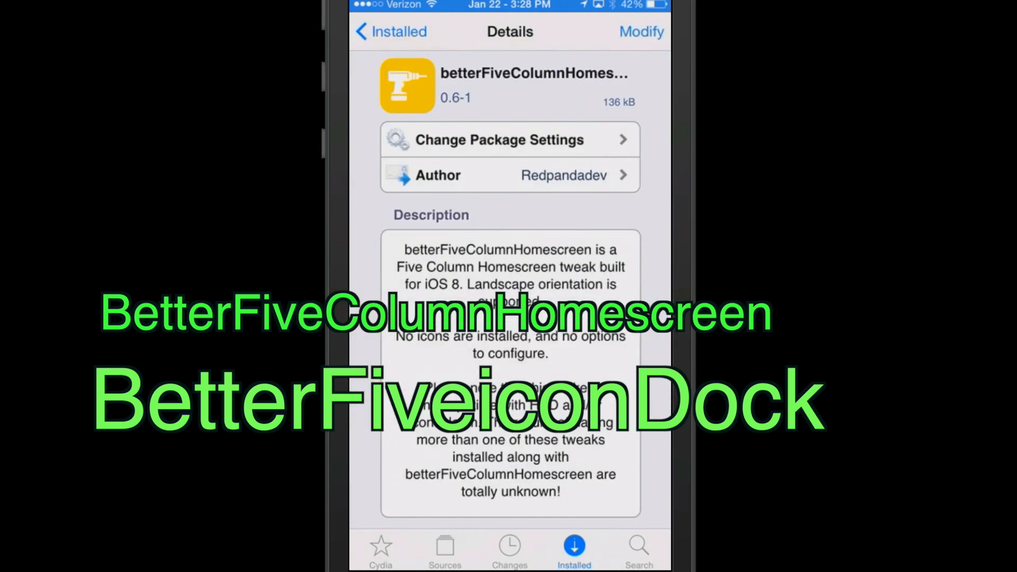
scroll("down", 3)
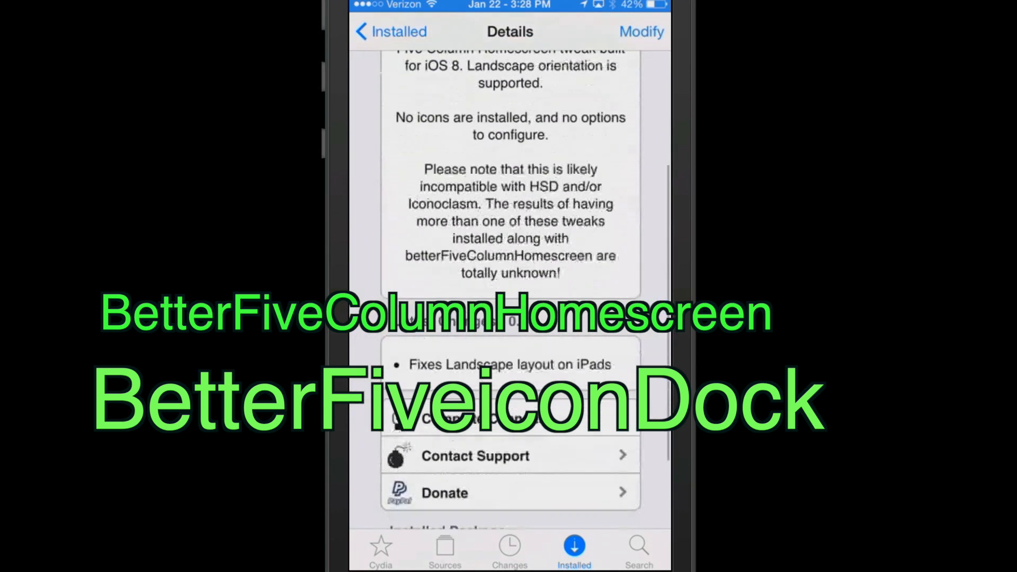
scroll("down", 3)
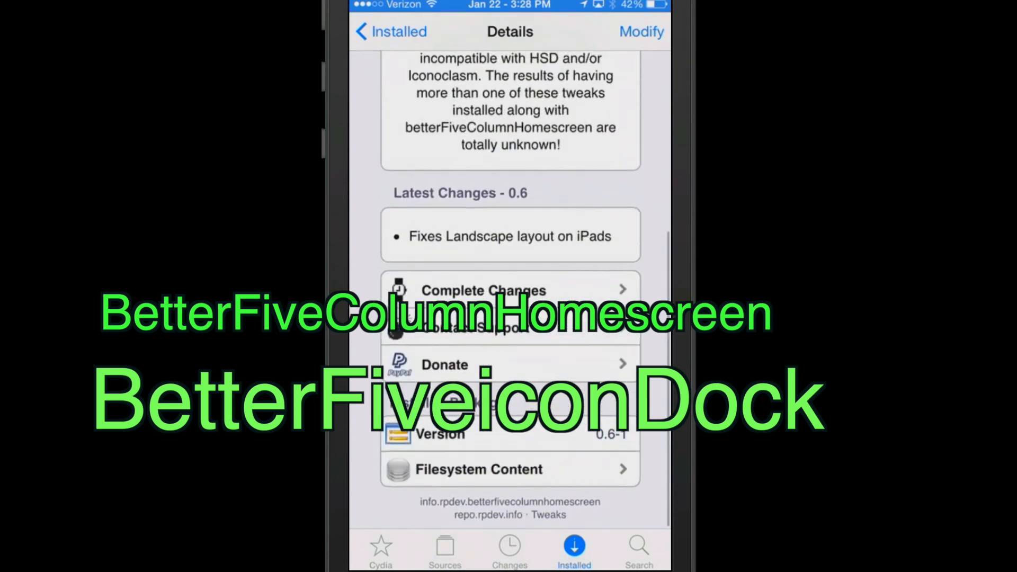
scroll("up", 3)
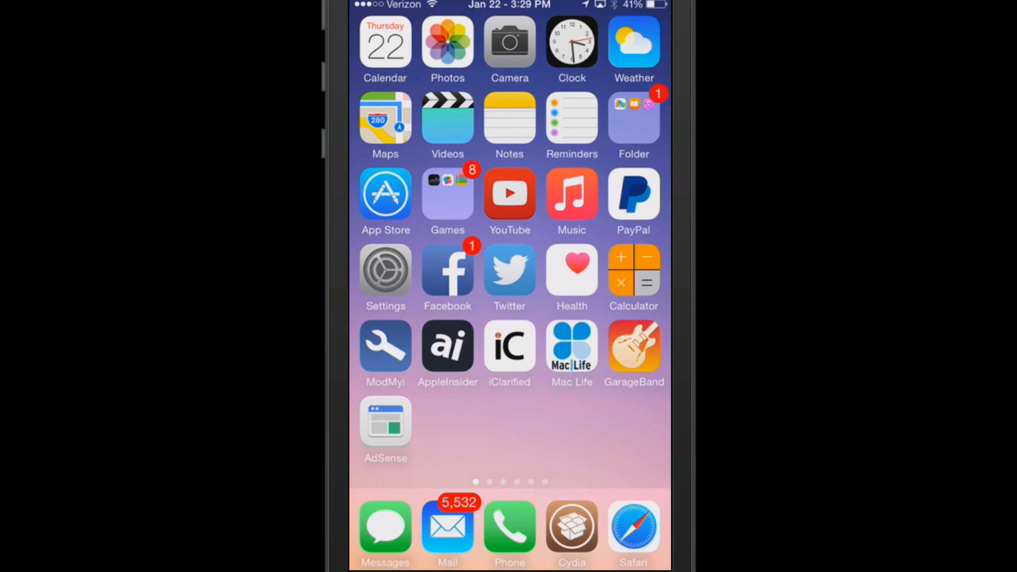
Step: Return to Cydia's installed packages and scroll the list before invoking the split-screen picker
left_click(571, 527)
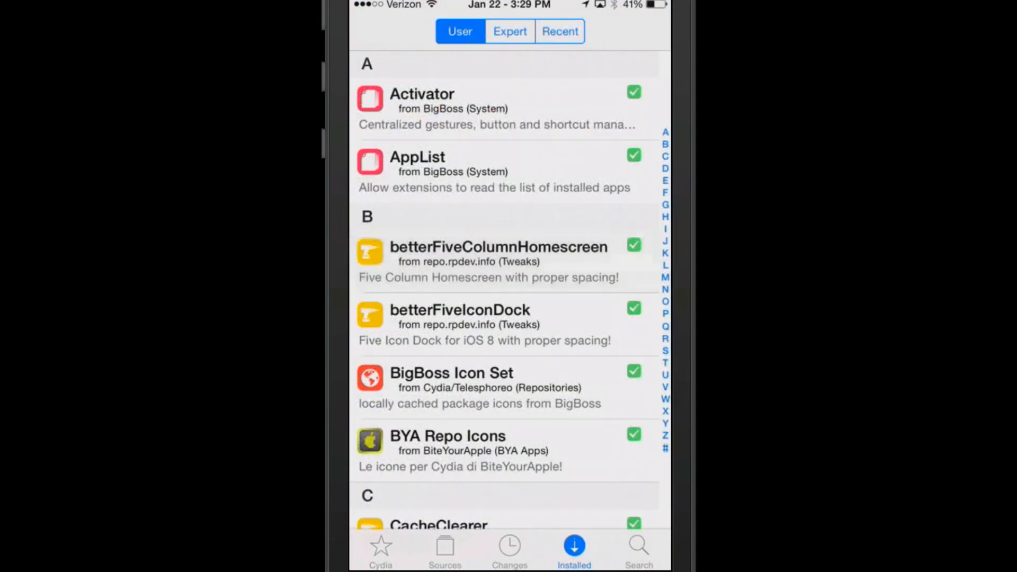
scroll("down", 3)
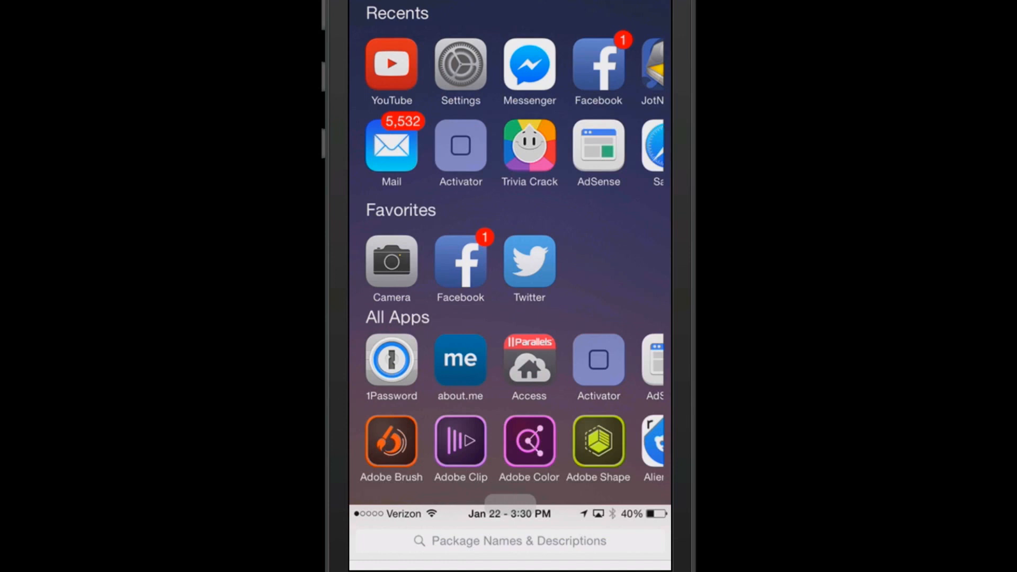
Step: Browse the split-screen app chooser, then dismiss it and go home
scroll("down", 3)
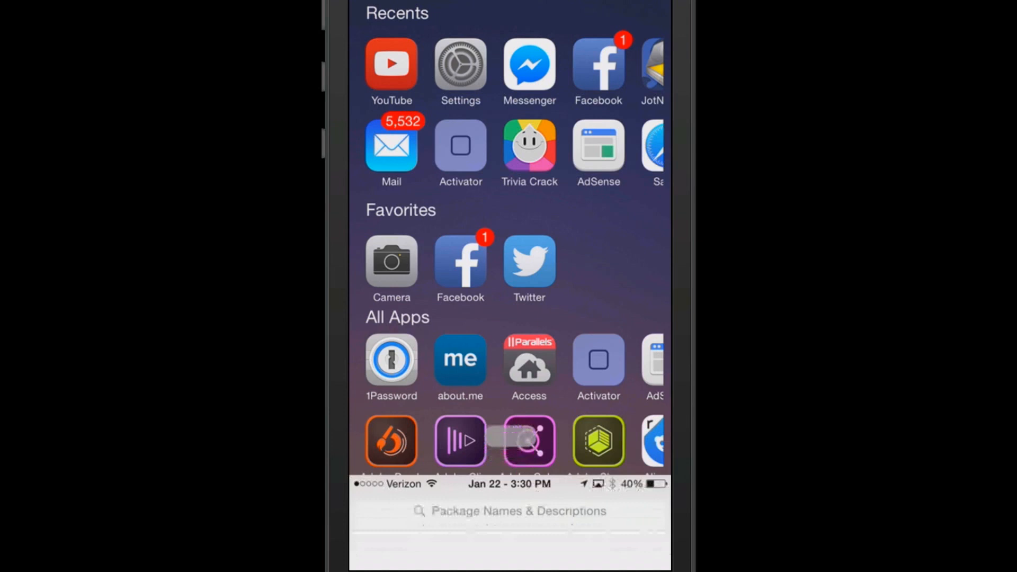
scroll("down", 3)
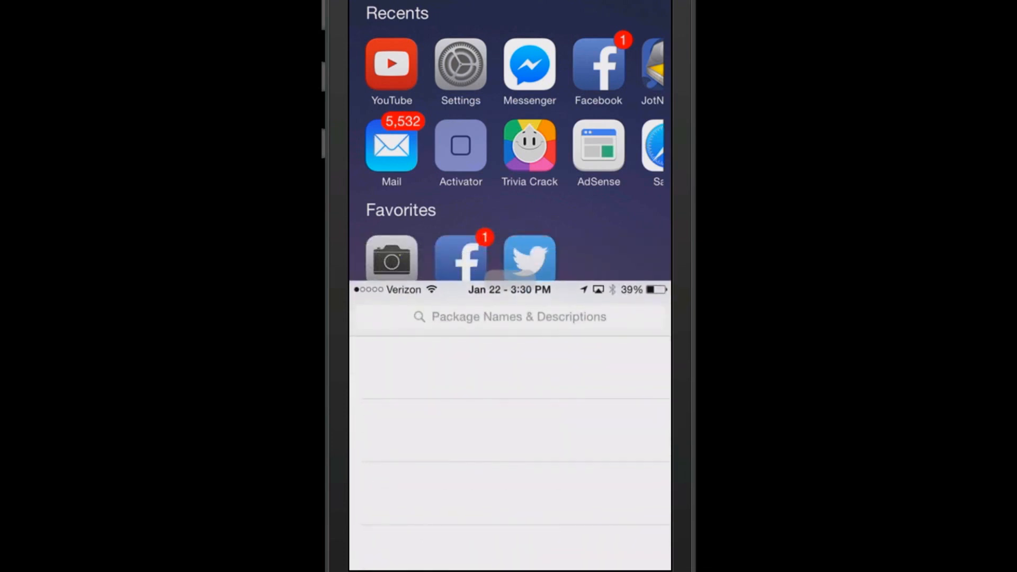
left_click(511, 317)
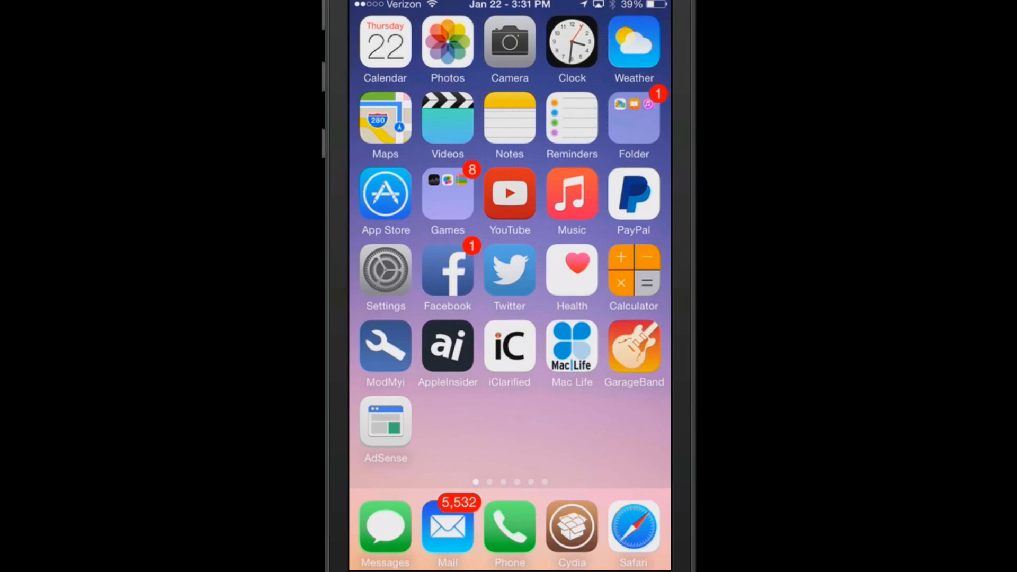
Step: Swipe across home screen pages and launch JotNot Pro for the split-screen demo
scroll("left", 3)
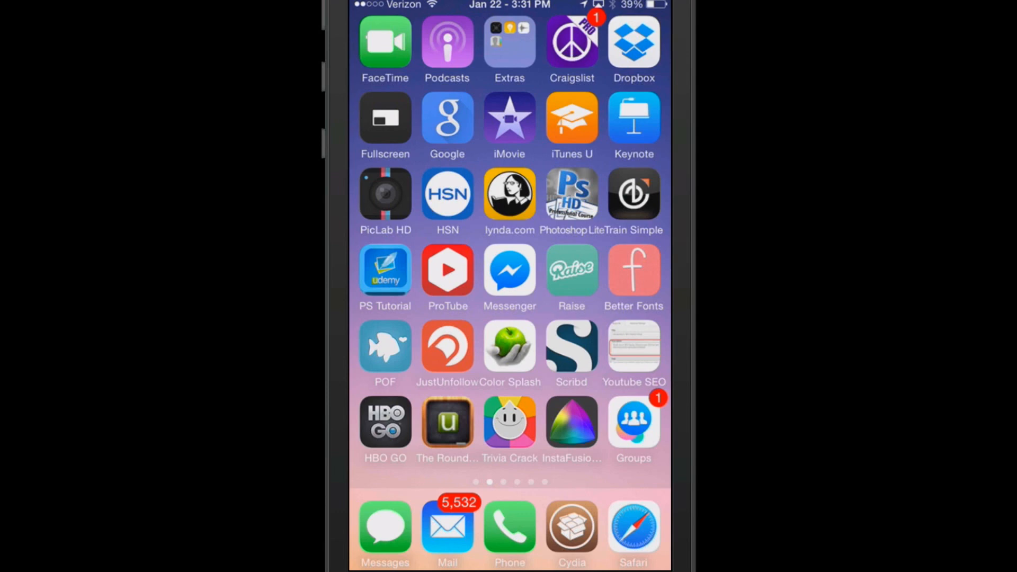
scroll("left", 3)
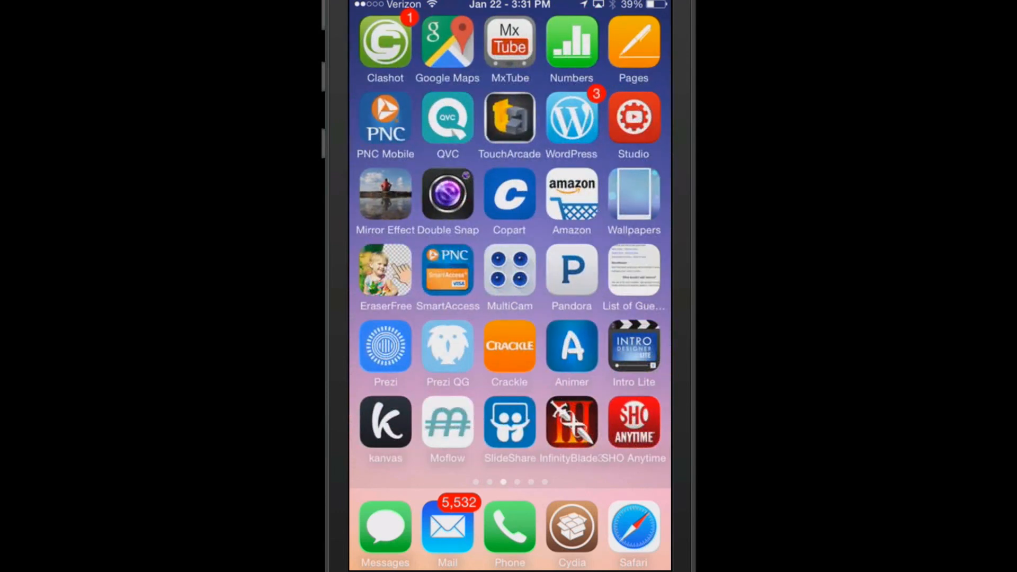
scroll("left", 3)
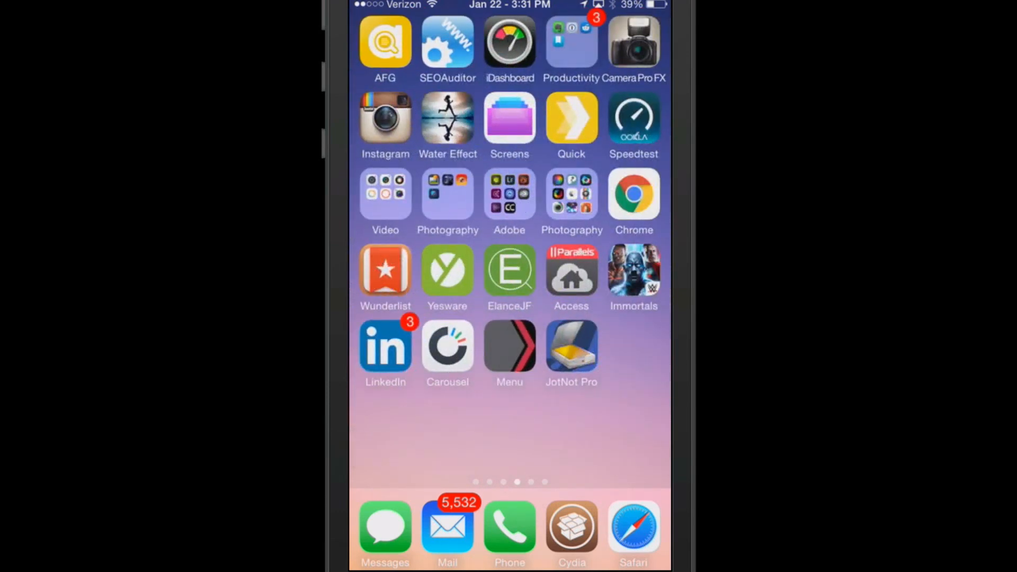
left_click(570, 347)
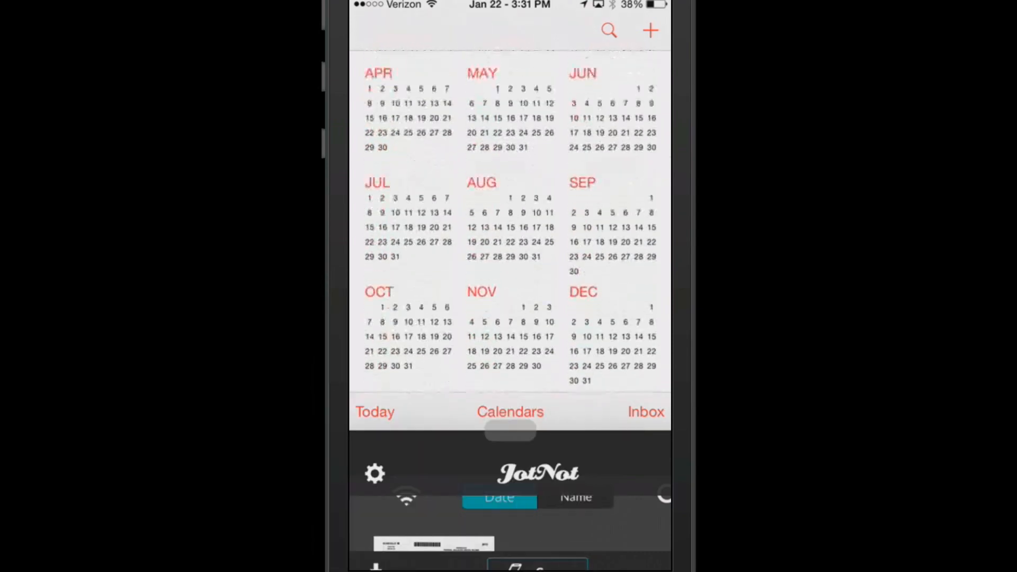
Step: Show JotNot's cloud storage settings beneath Calendar in split screen
left_click(375, 473)
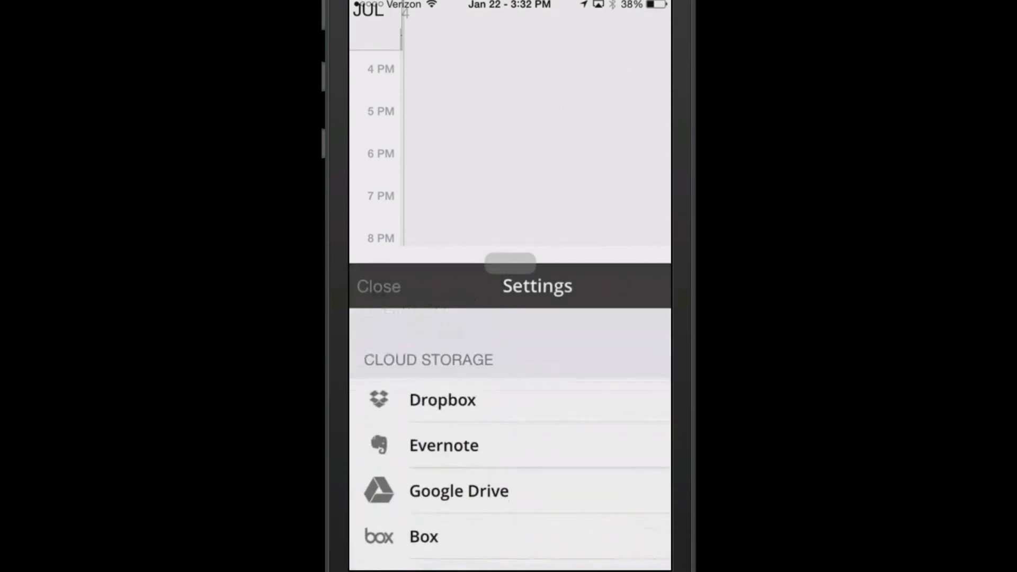
scroll("up", 3)
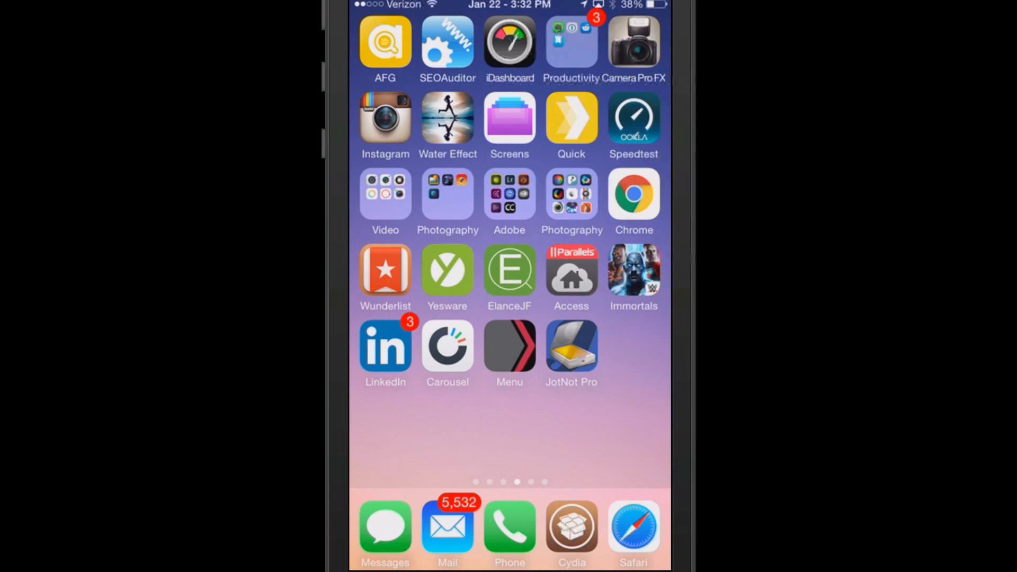
Step: In CircleIcons settings, try the default rounded-corner icon shape and back out to Settings
scroll("right", 3)
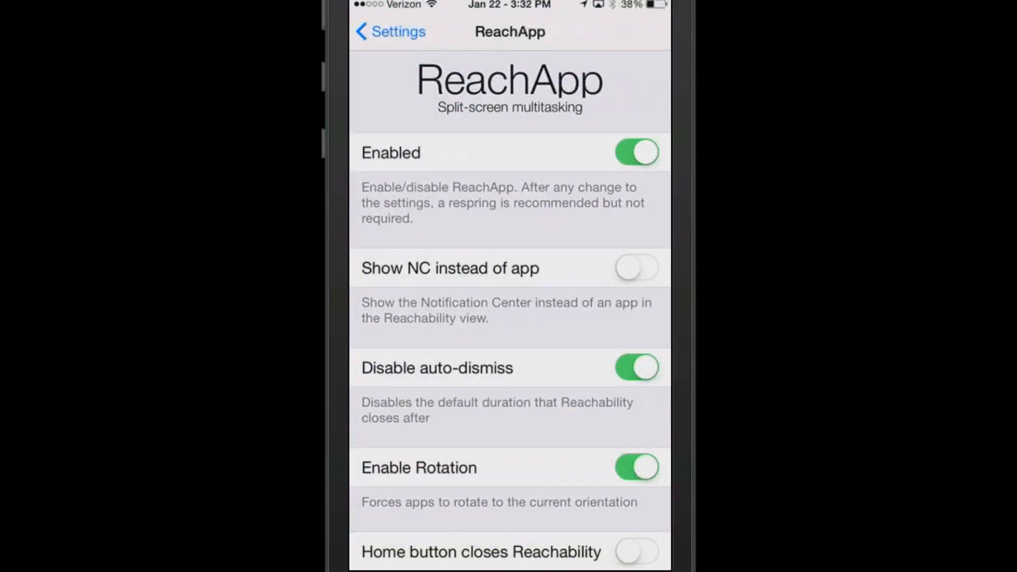
left_click(389, 31)
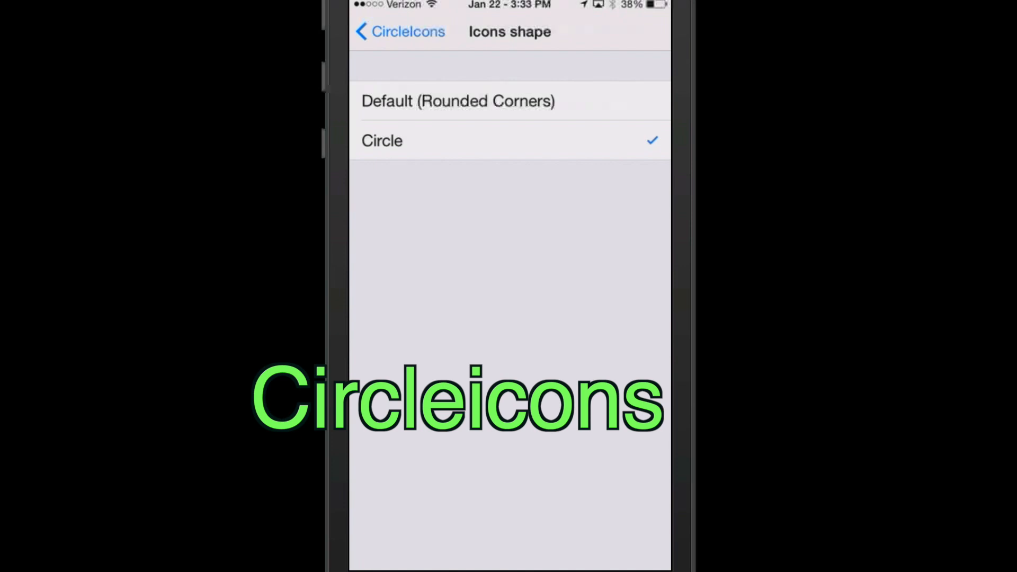
left_click(398, 32)
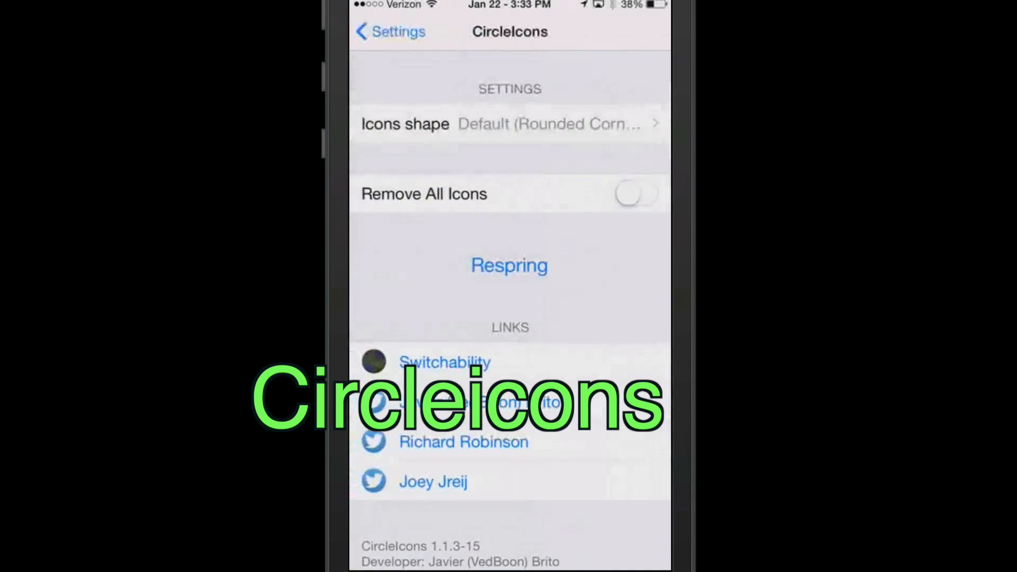
left_click(390, 32)
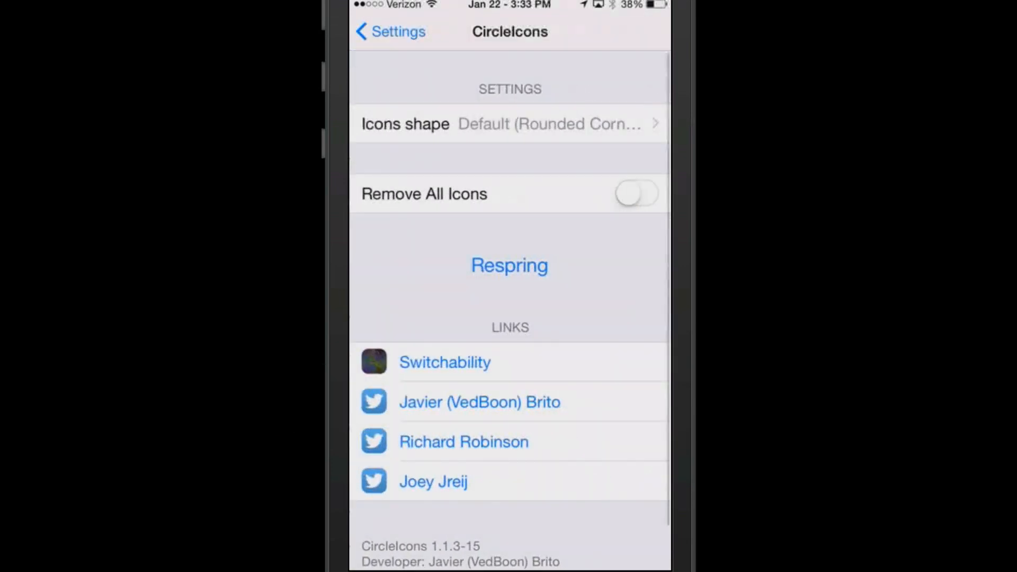
left_click(390, 31)
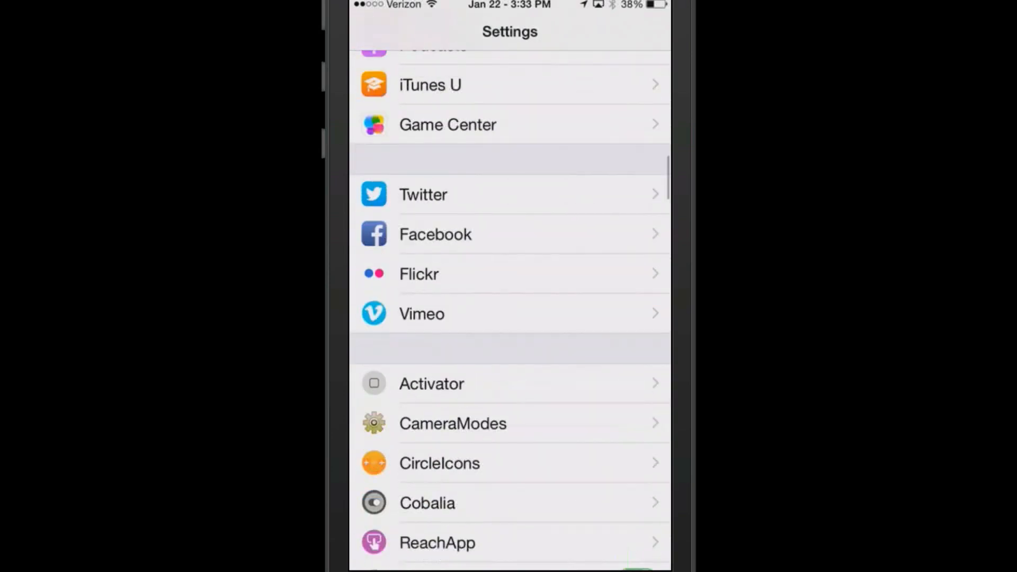
Step: Return to CircleIcons and apply the Circle icon shape
scroll("up", 3)
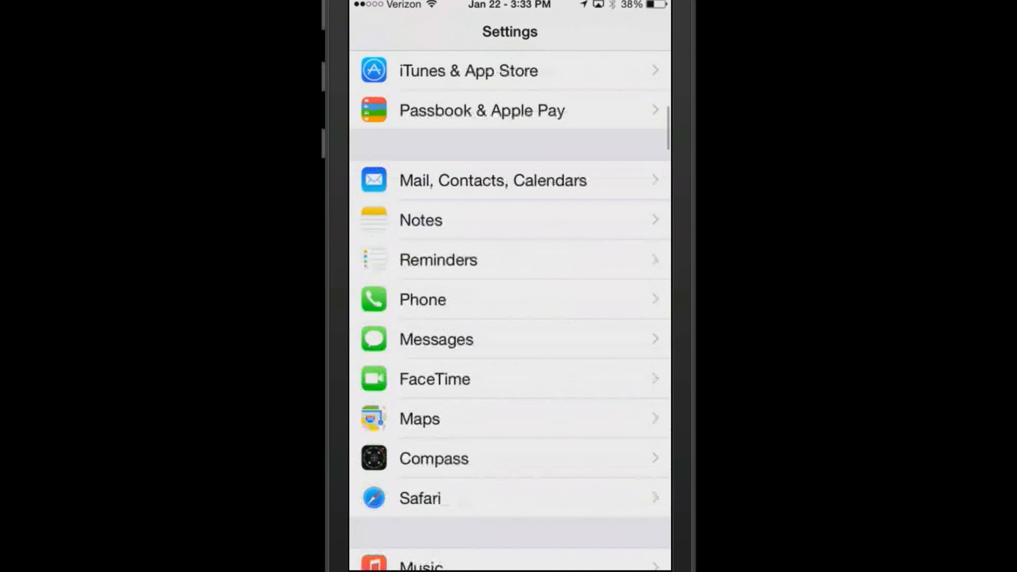
scroll("down", 3)
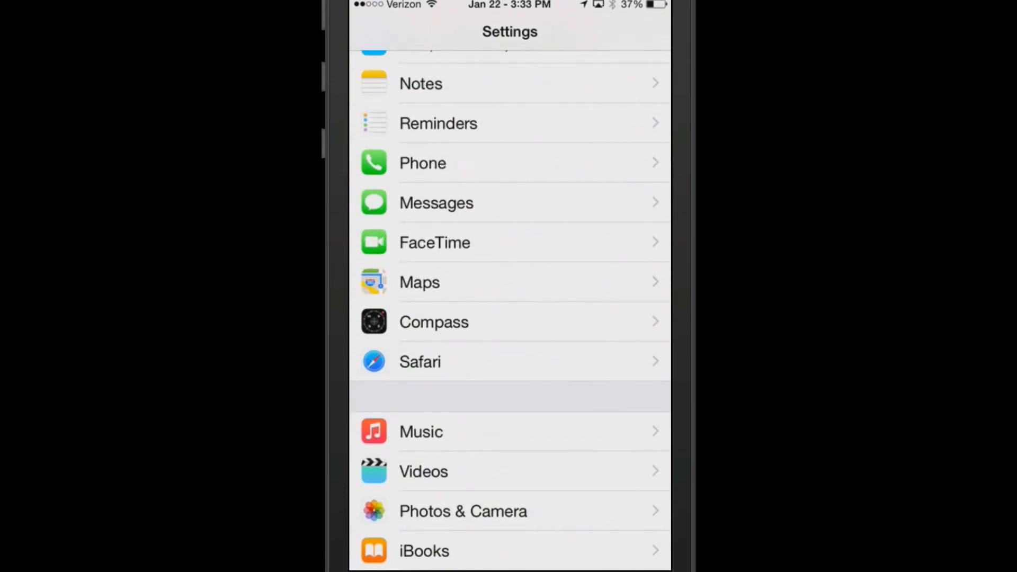
scroll("down", 3)
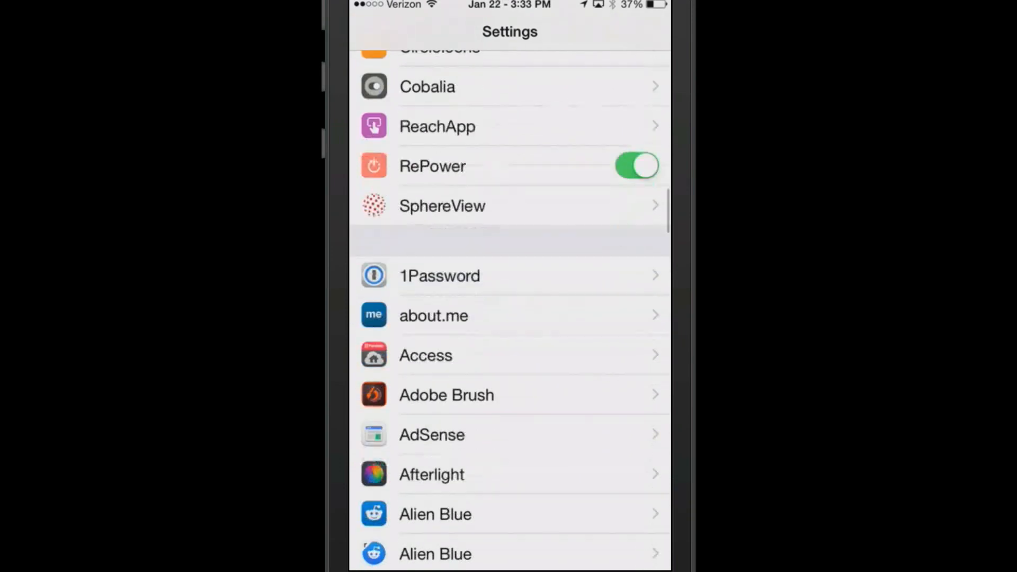
scroll("up", 3)
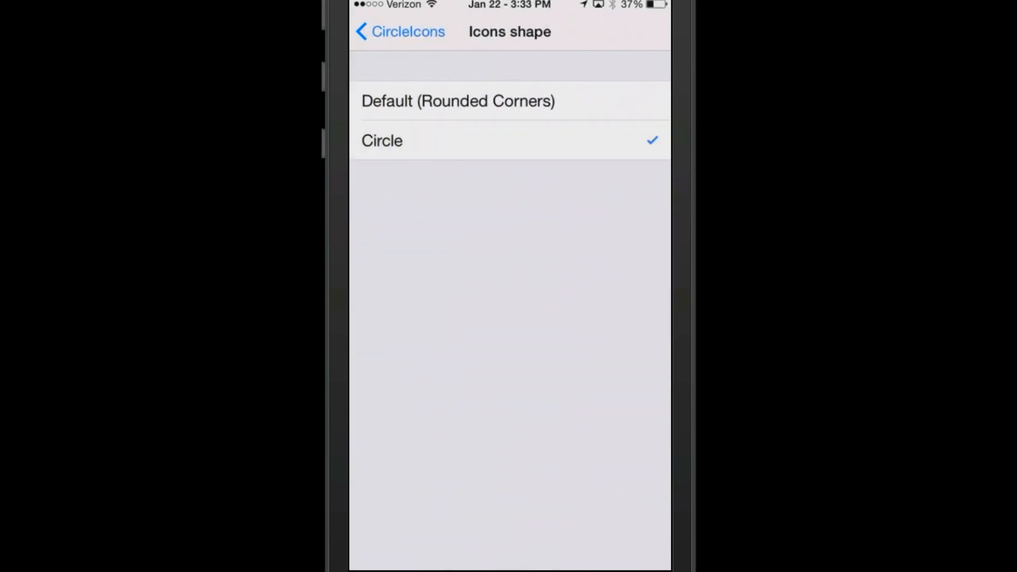
left_click(398, 31)
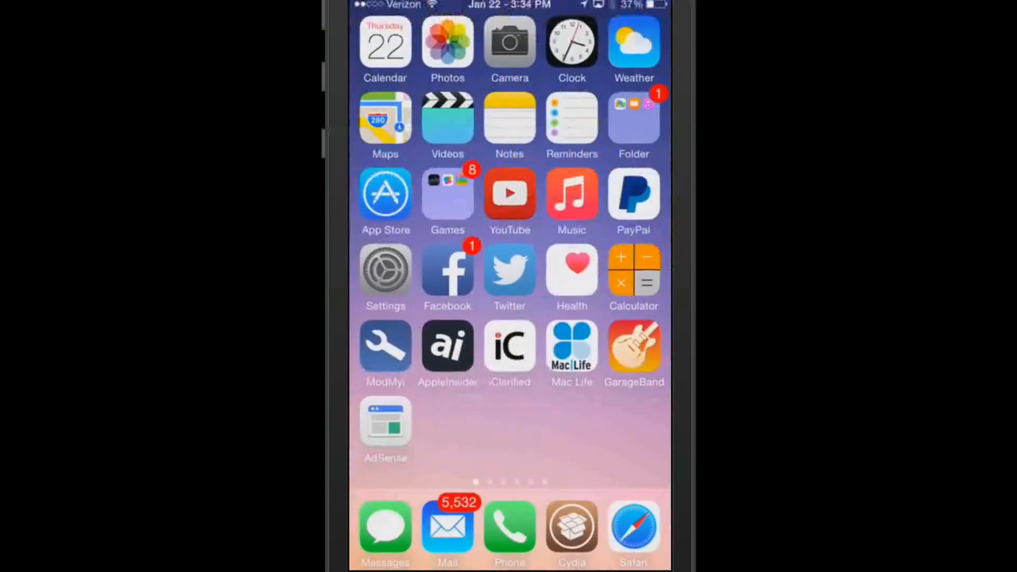
Step: Switch Camera from SLO-MO to PHOTO, then leave it and launch Cydia to search for Cobalia
left_click(509, 49)
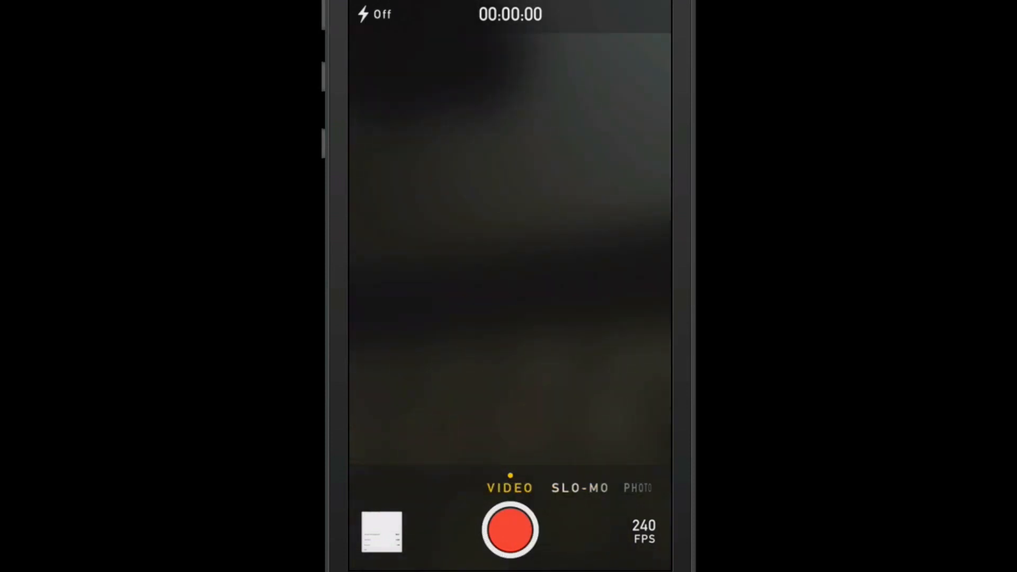
left_click(638, 488)
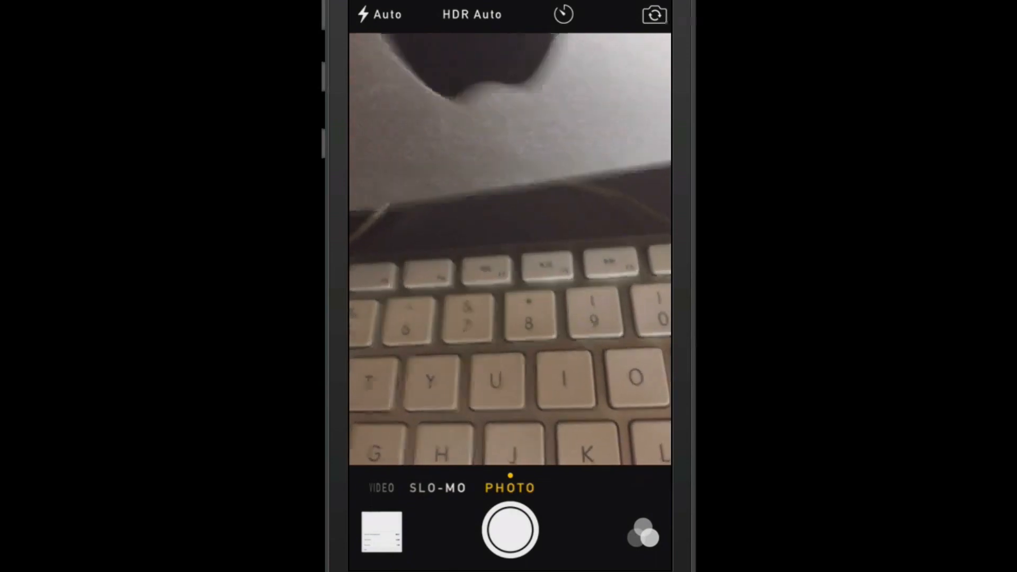
key("home")
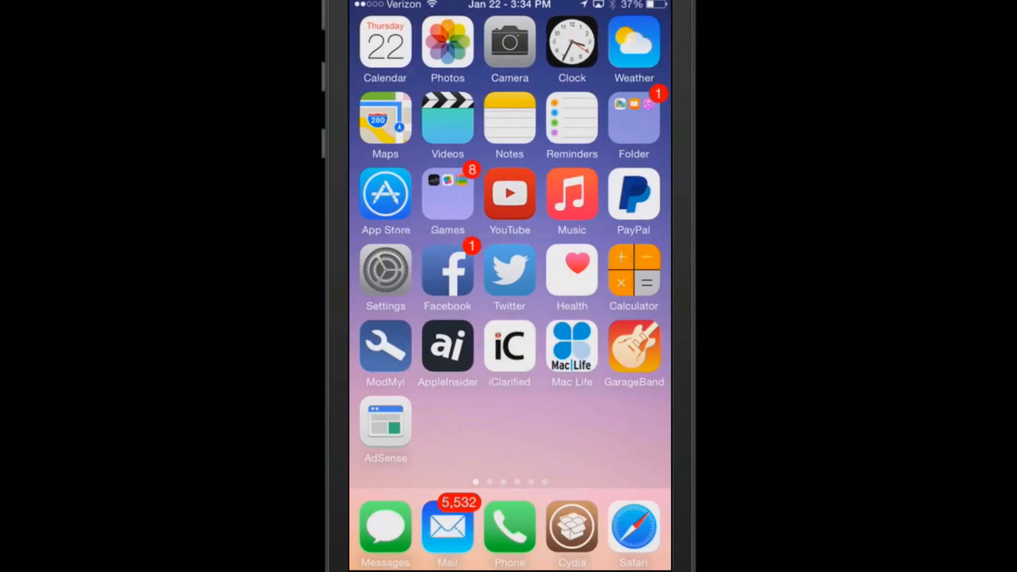
left_click(384, 271)
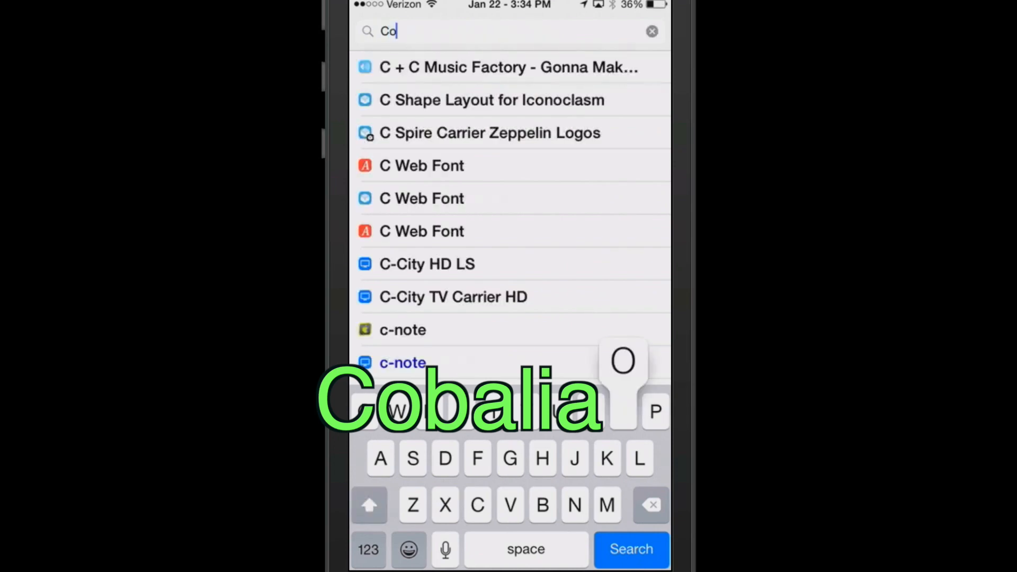
Step: View the Cobalia package details and swipe to its app-switcher switches
left_click(402, 363)
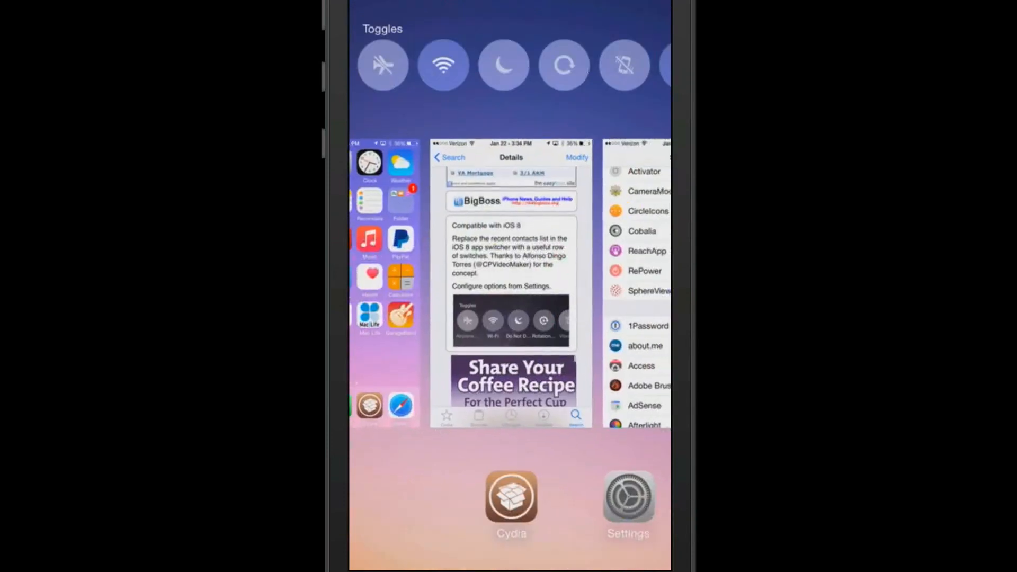
scroll("left", 3)
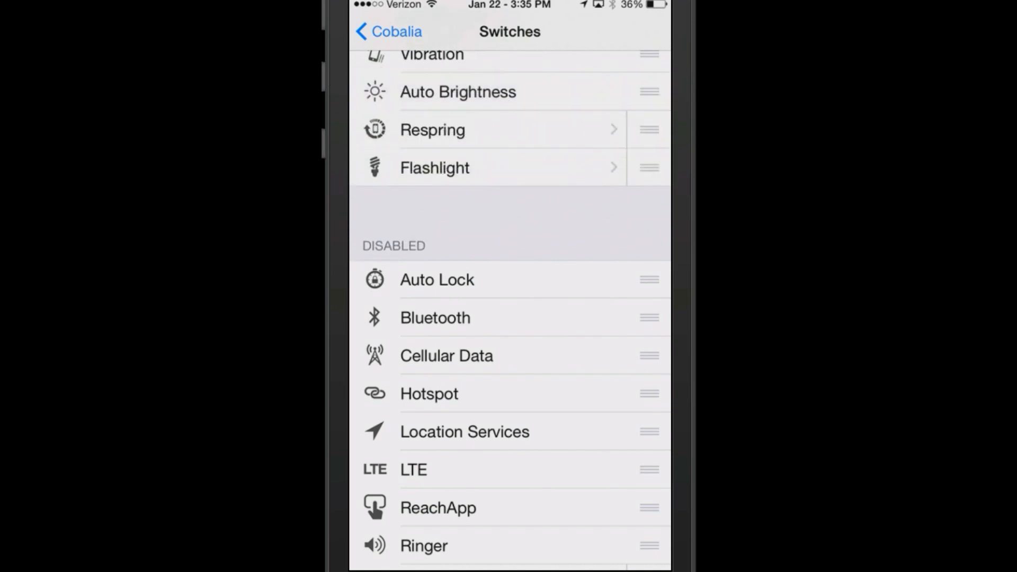
Step: Scroll Cobalia's switch list before bringing up the power-off, reboot and respring menu
scroll("up", 3)
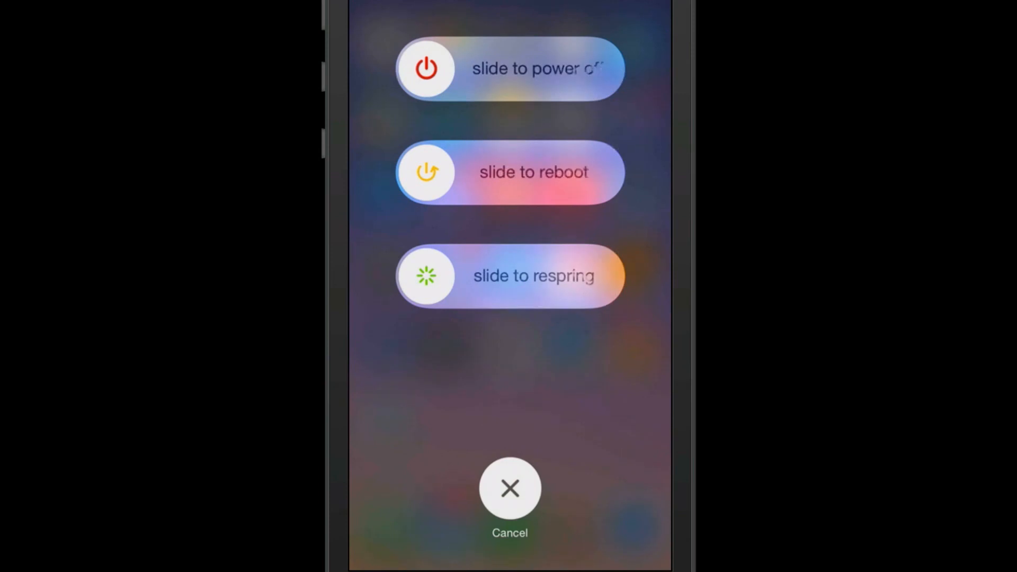
Step: Cancel the power menu and open DisturbMeLater's package details in Cydia
left_click(509, 489)
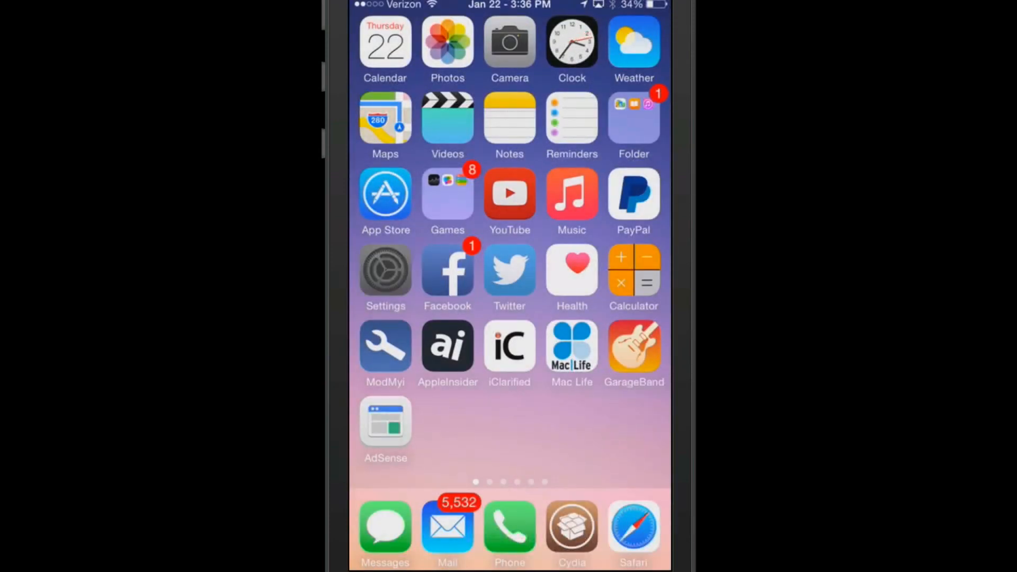
left_click(384, 269)
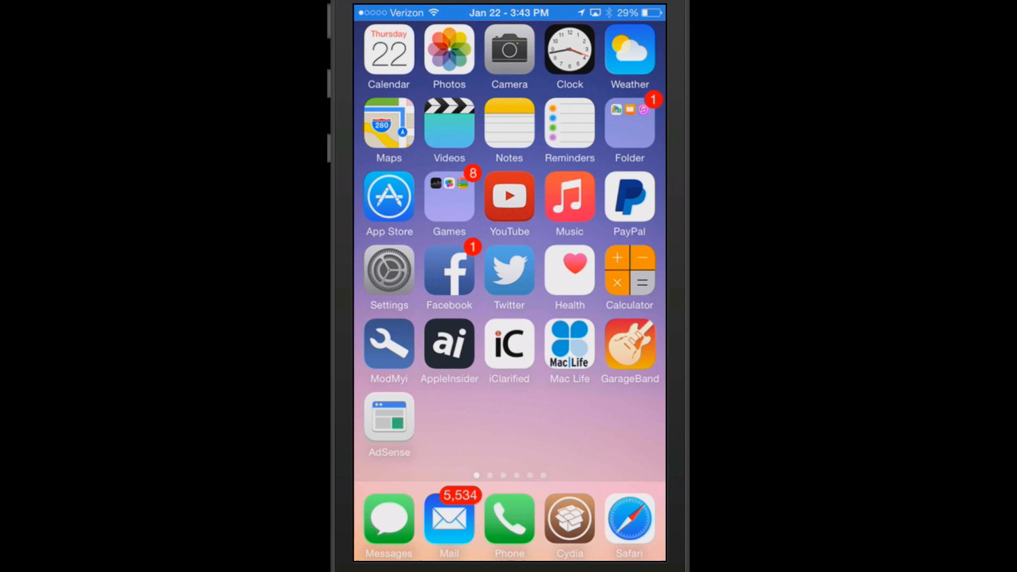
left_click(569, 517)
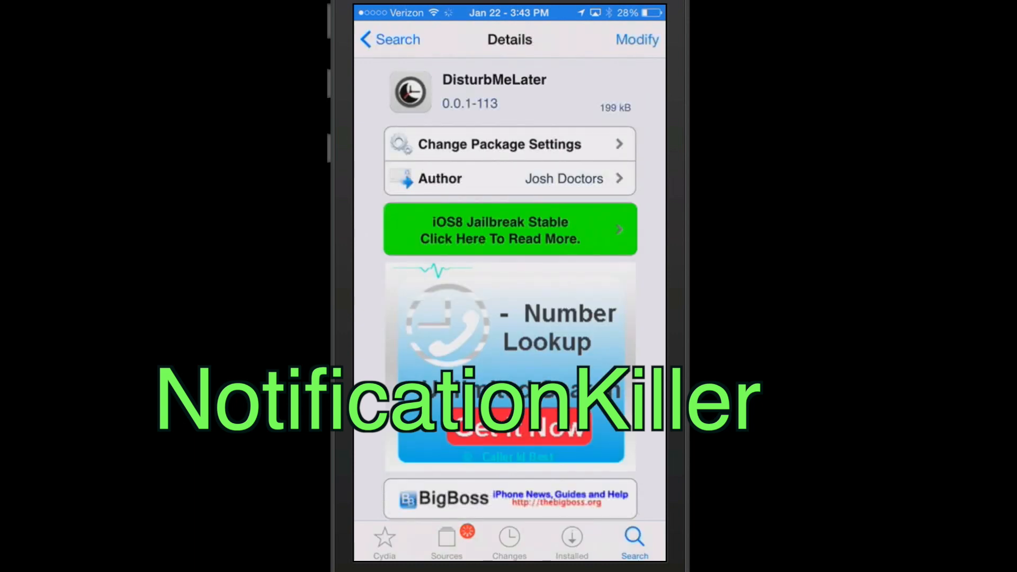
Step: Check Cydia's Installed list, then answer Notification Killer's clear-all prompt in Notification Center
left_click(571, 541)
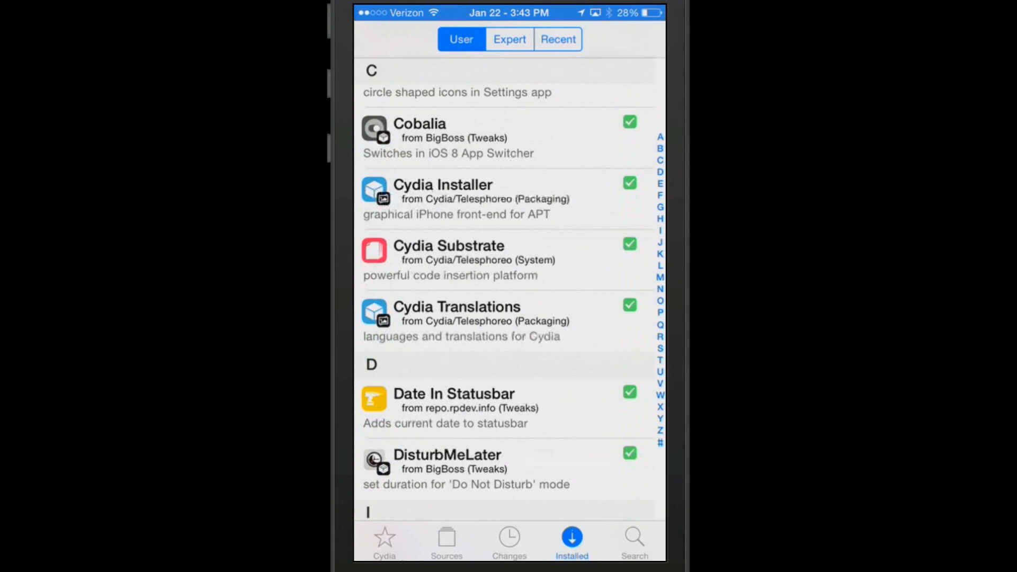
scroll("down", 3)
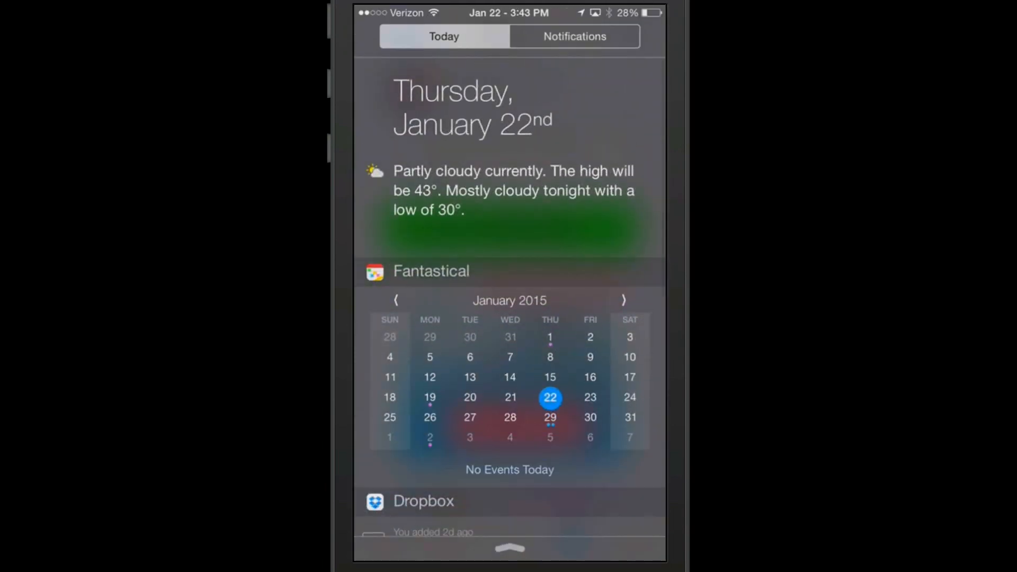
left_click(573, 36)
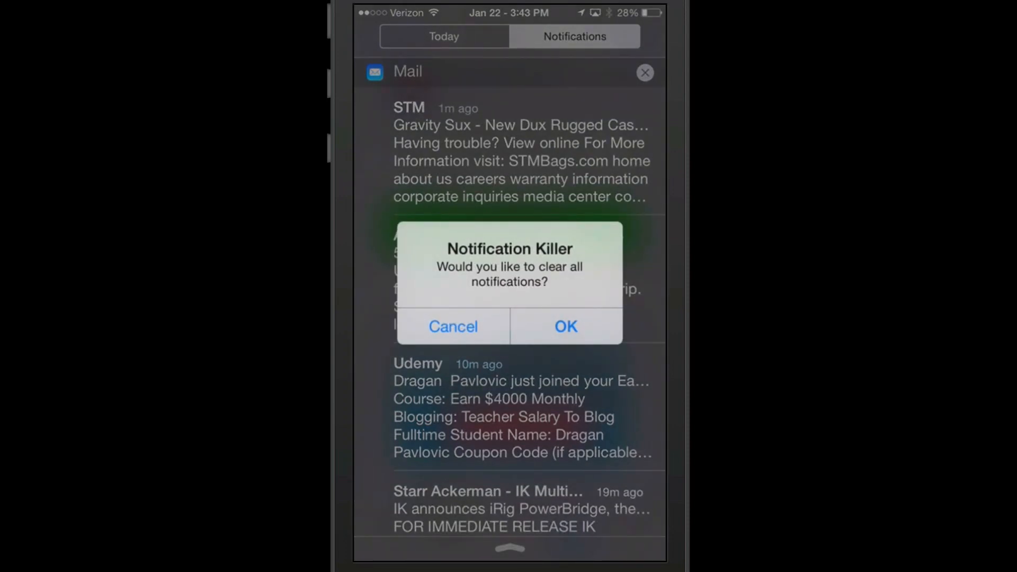
left_click(564, 326)
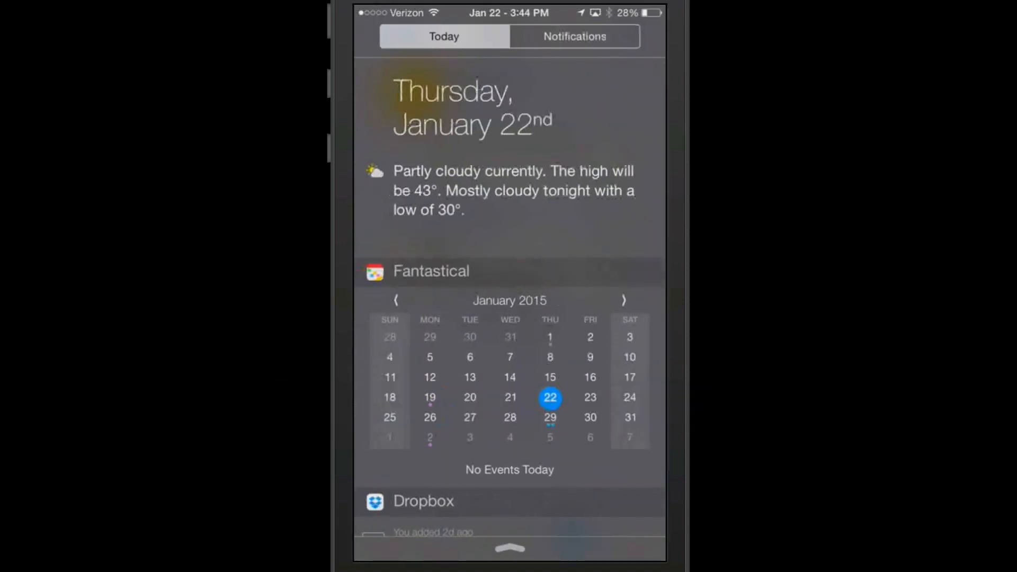
Step: Dismiss Notification Center back to the home screen
left_click(573, 36)
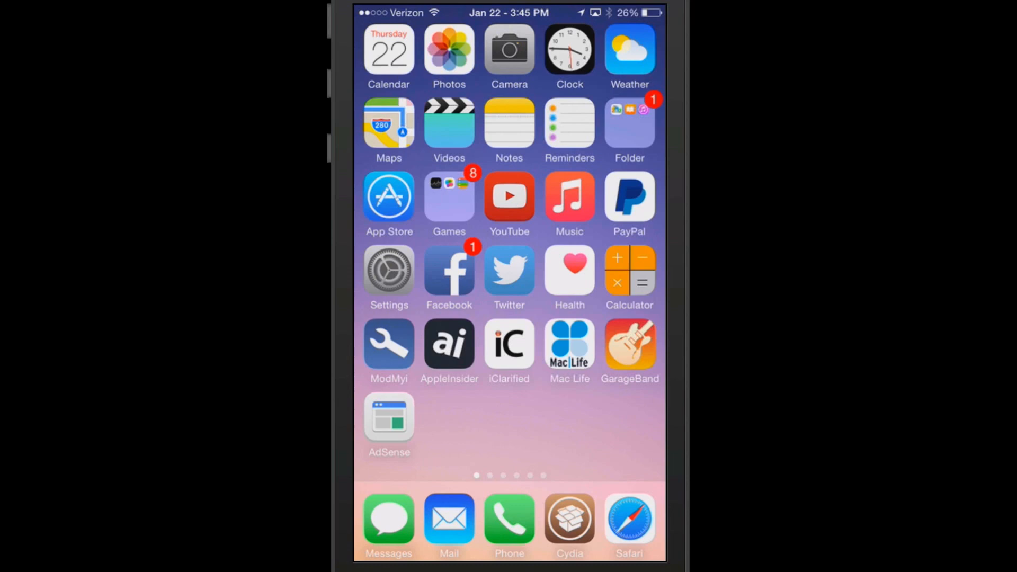
Step: View the installed Date In Statusbar package details in Cydia
left_click(569, 517)
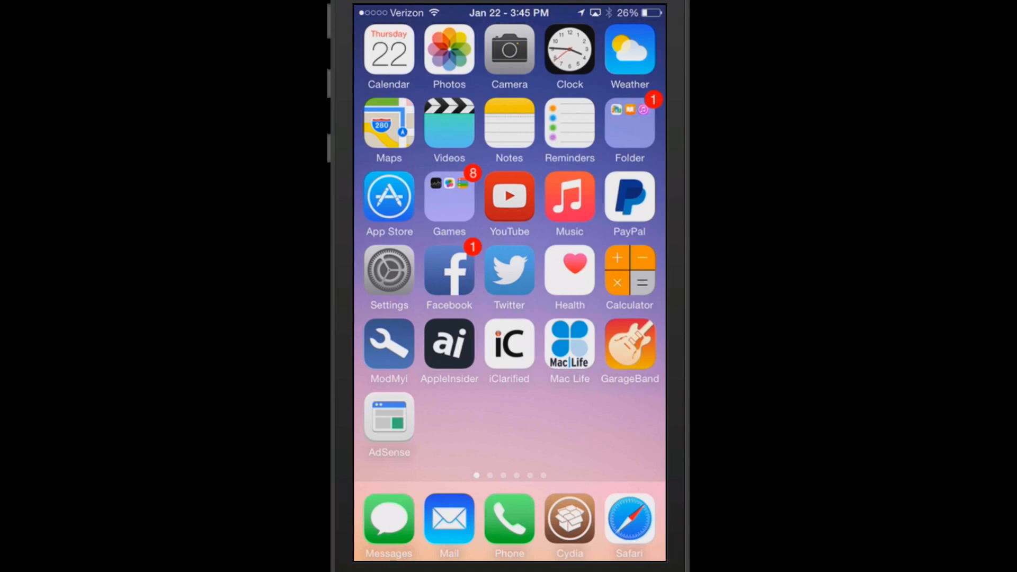
left_click(389, 268)
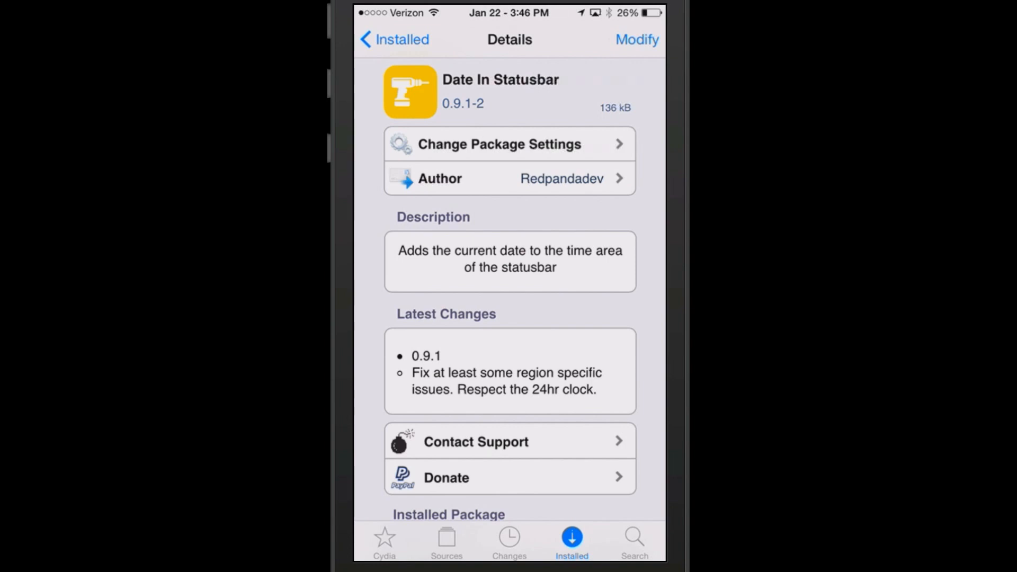
Step: Review DisturbMeLater's Cydia description, then switch its Enable Tweak option on in Settings
left_click(393, 40)
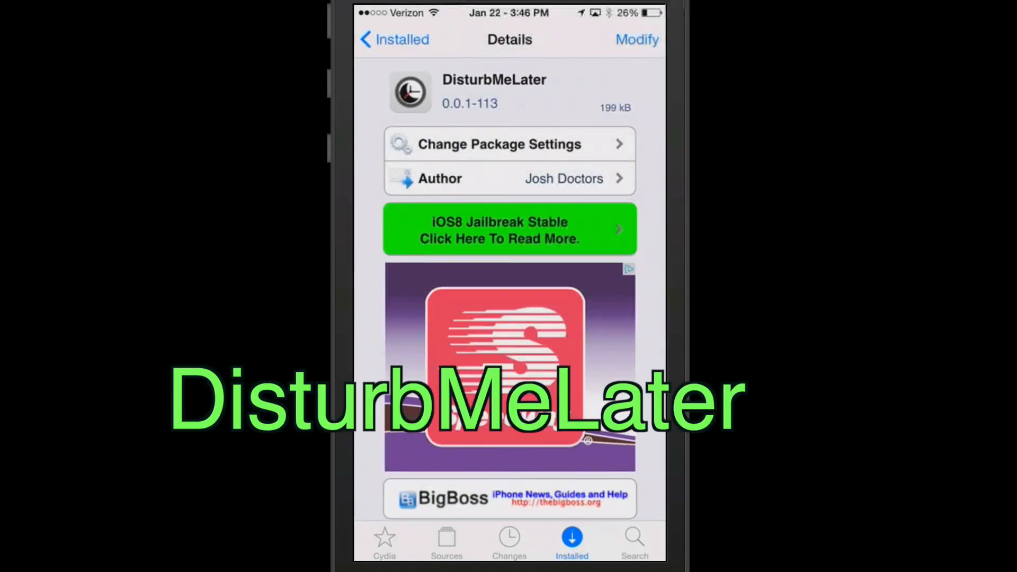
scroll("down", 3)
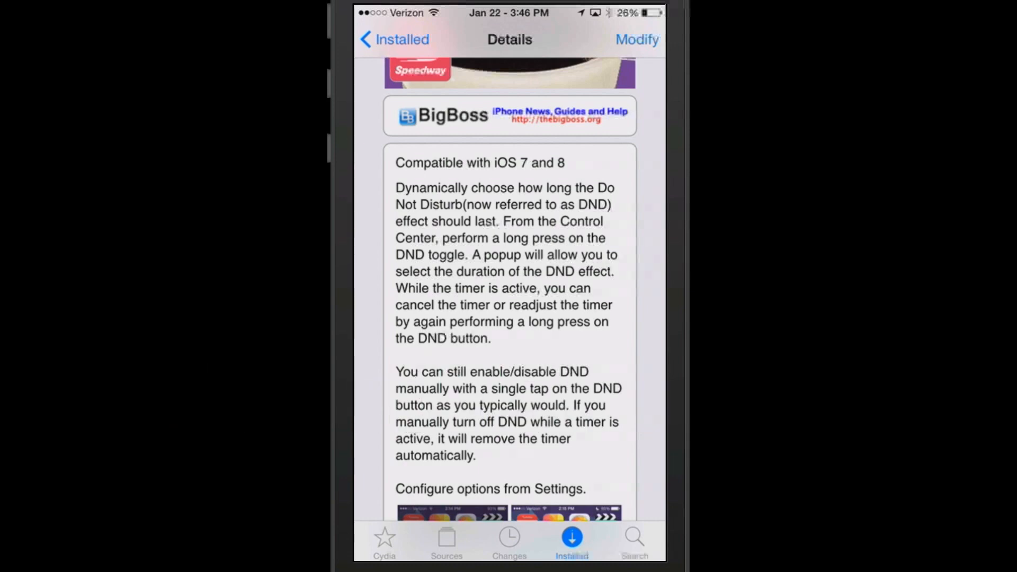
scroll("down", 3)
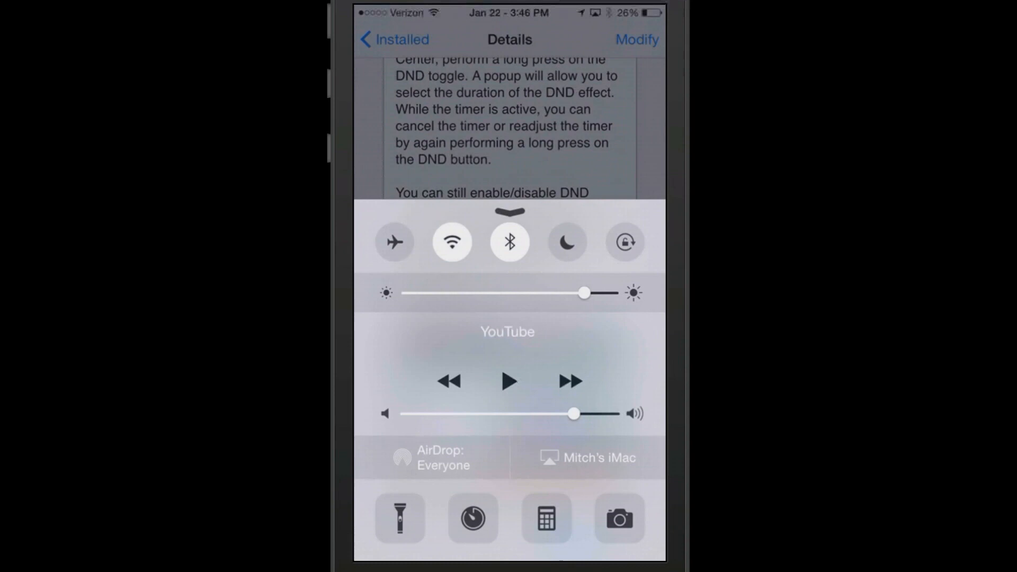
left_click(567, 241)
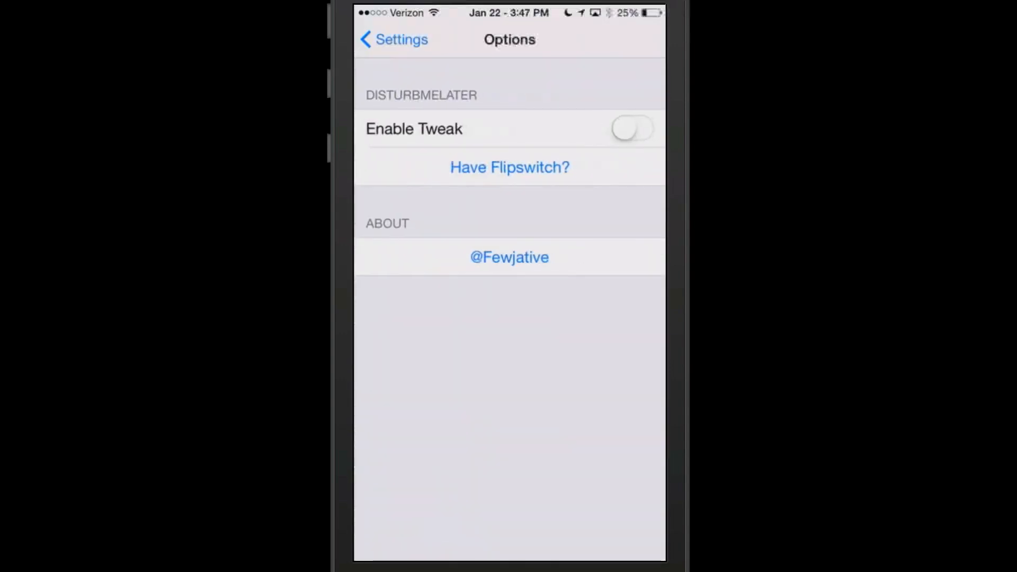
left_click(632, 128)
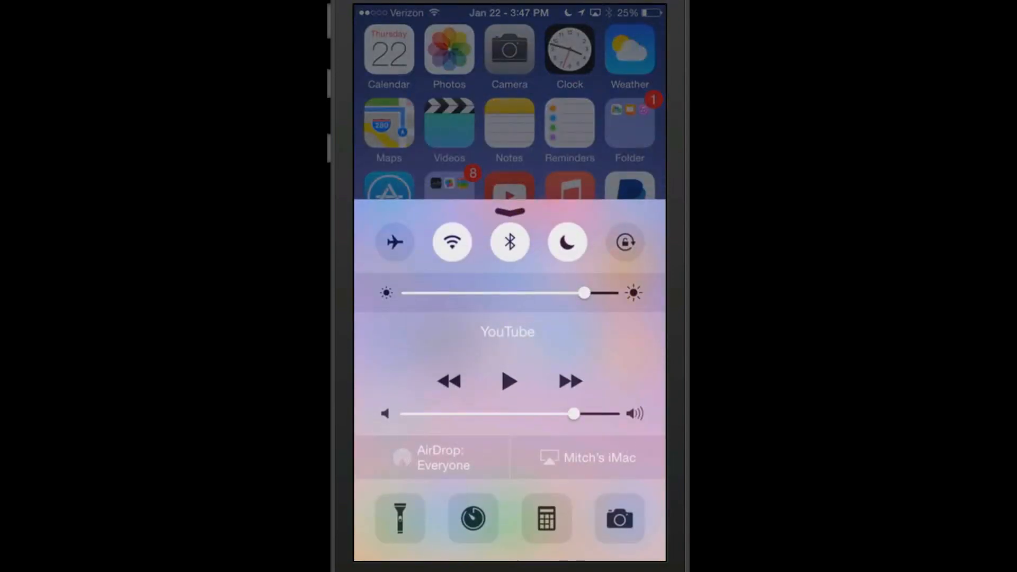
Step: Long-press Do Not Disturb in Control Center to get the turn-off timer (0 hours 1 min)
left_click(566, 242)
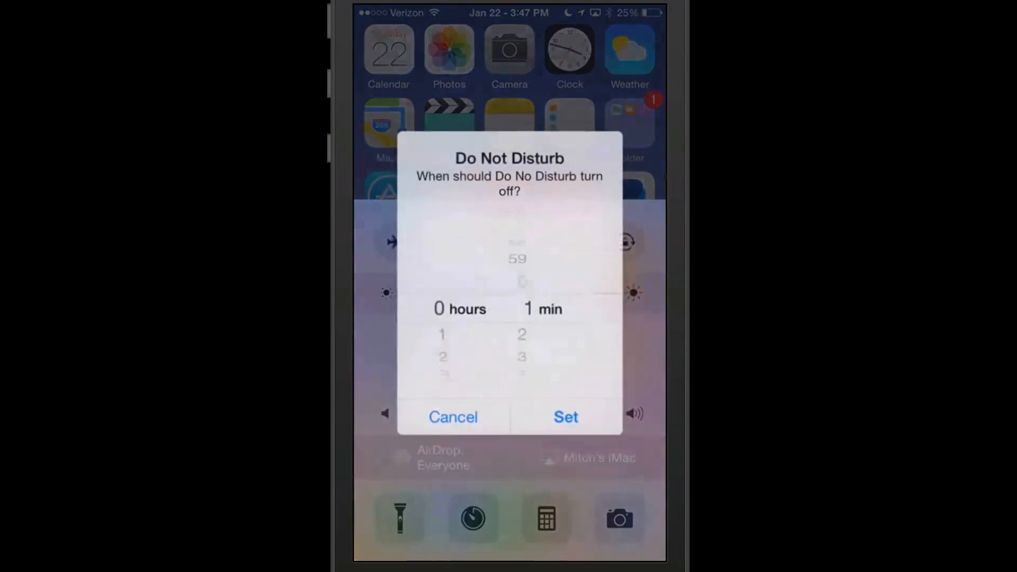